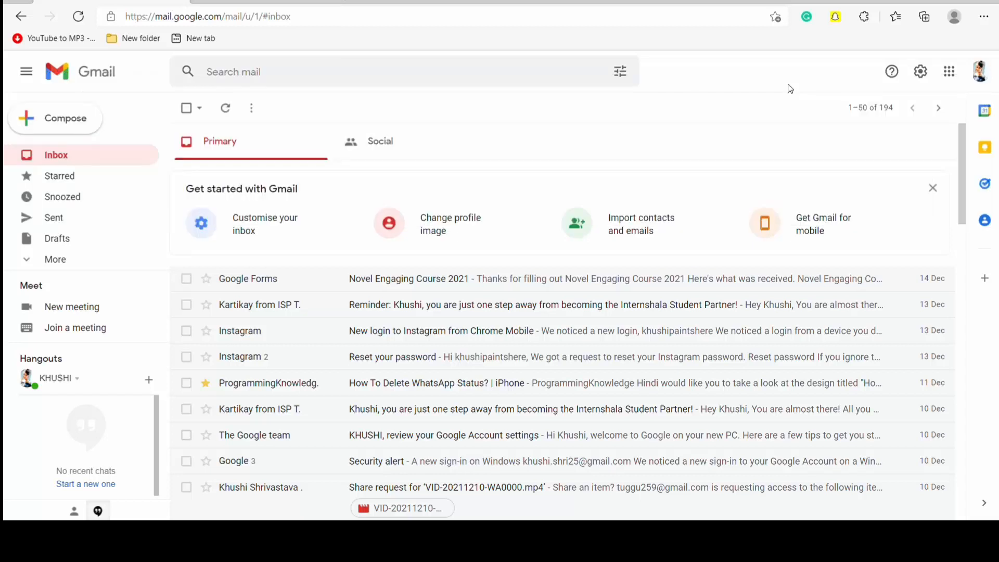
mouse_move(867, 88)
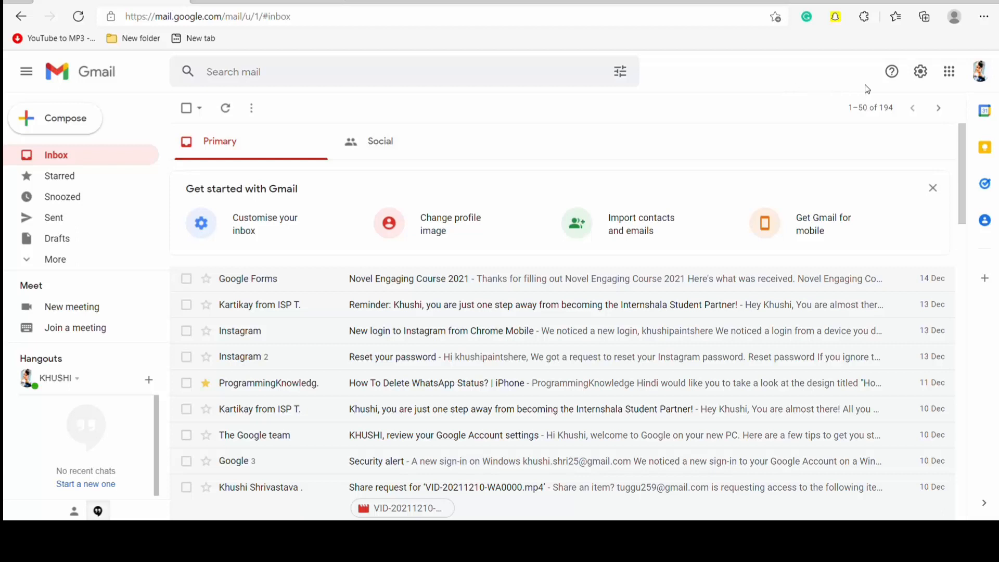
mouse_move(920, 72)
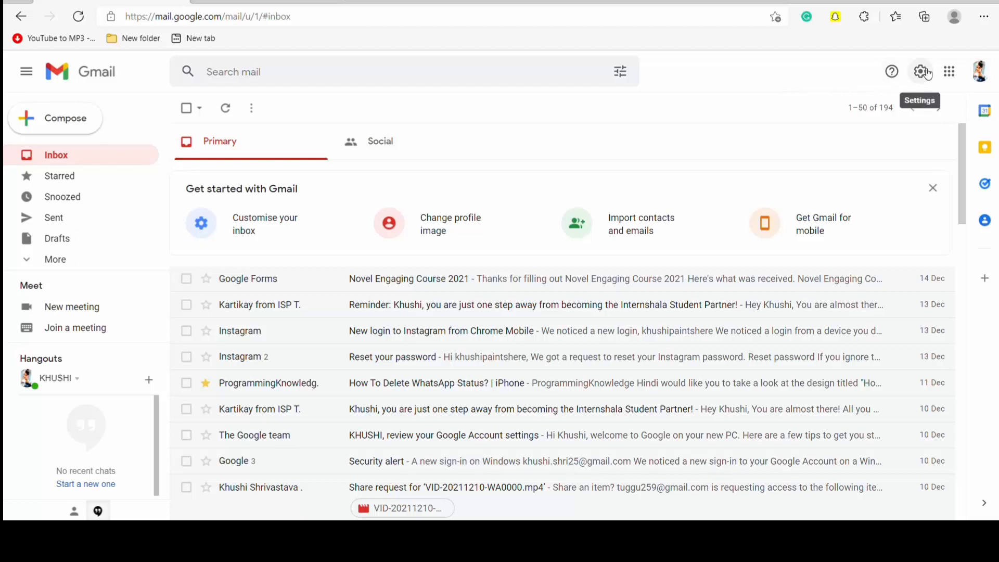
Open Gmail's quick settings panel and go to the full settings page.
left_click(919, 71)
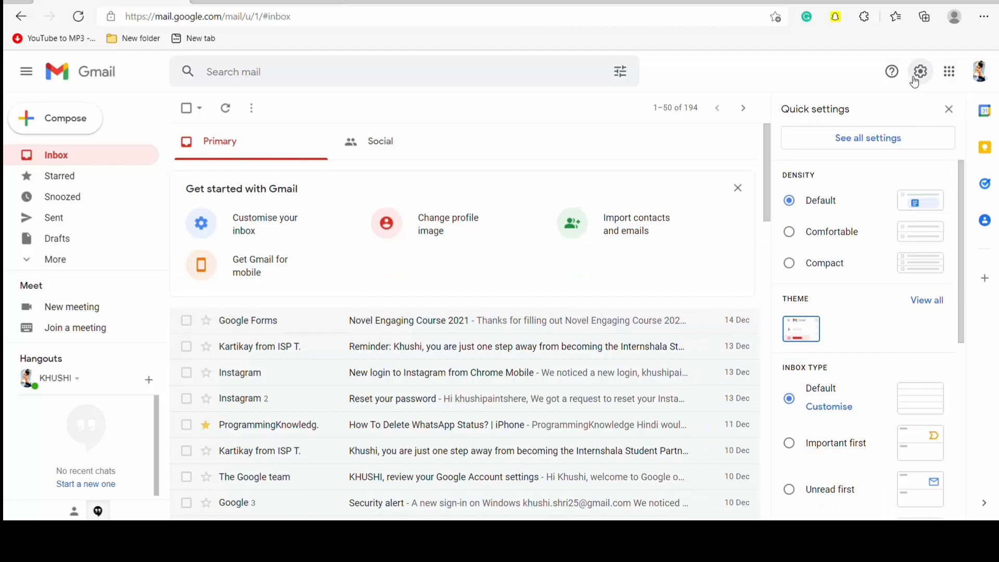
mouse_move(867, 138)
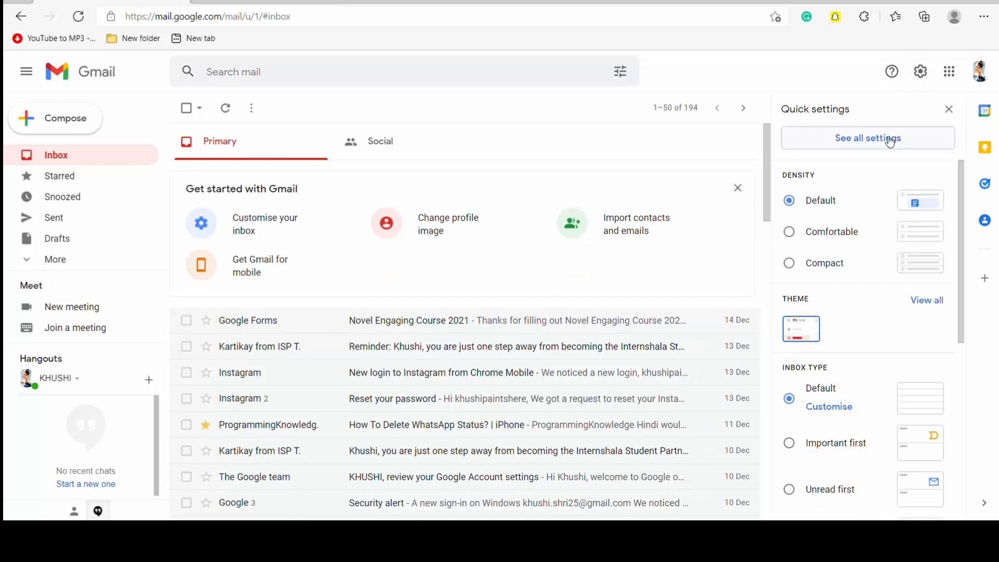
left_click(867, 137)
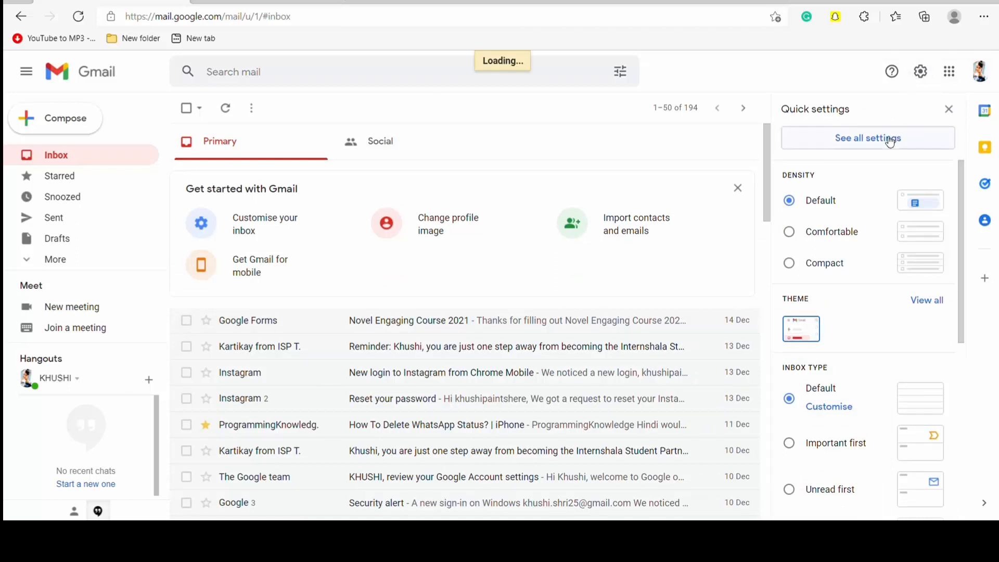
Set Undo Send's cancellation period to 20 seconds and save the changes.
left_click(869, 139)
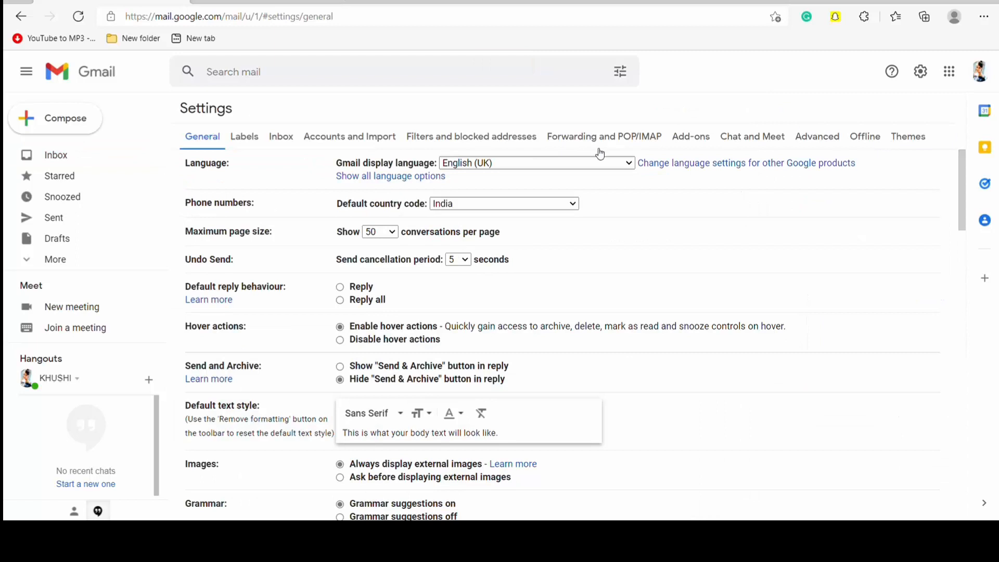
mouse_move(197, 274)
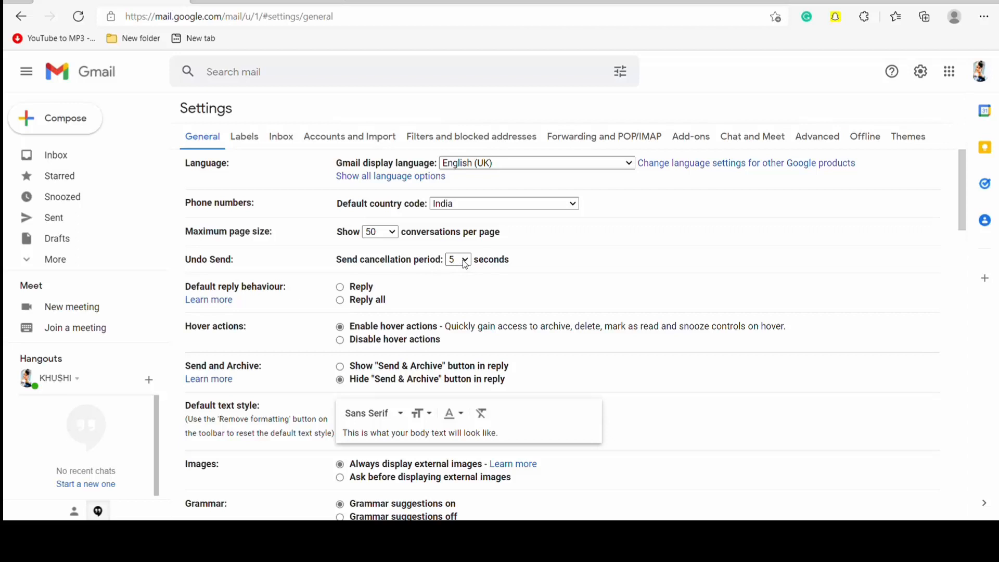
mouse_move(458, 304)
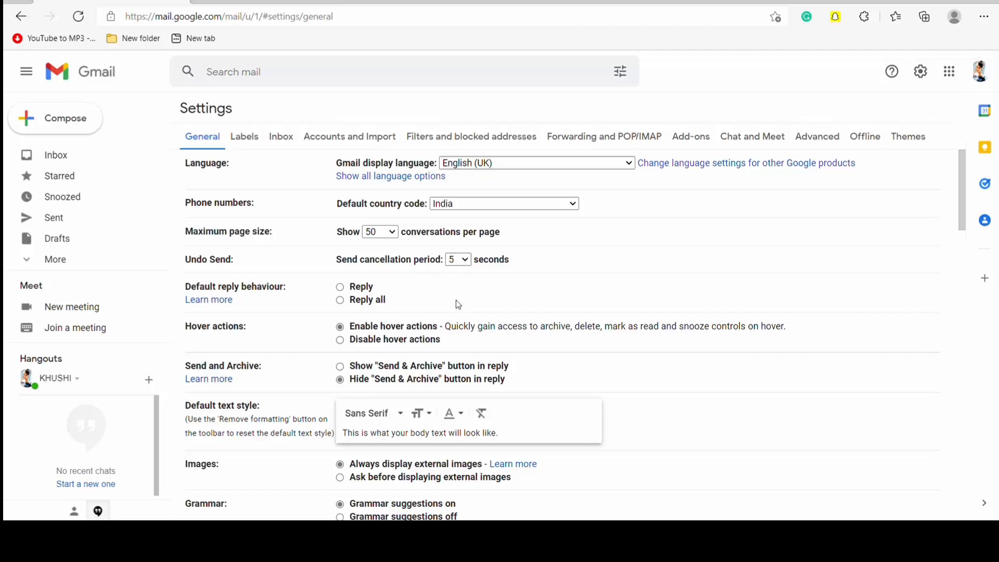
left_click(457, 259)
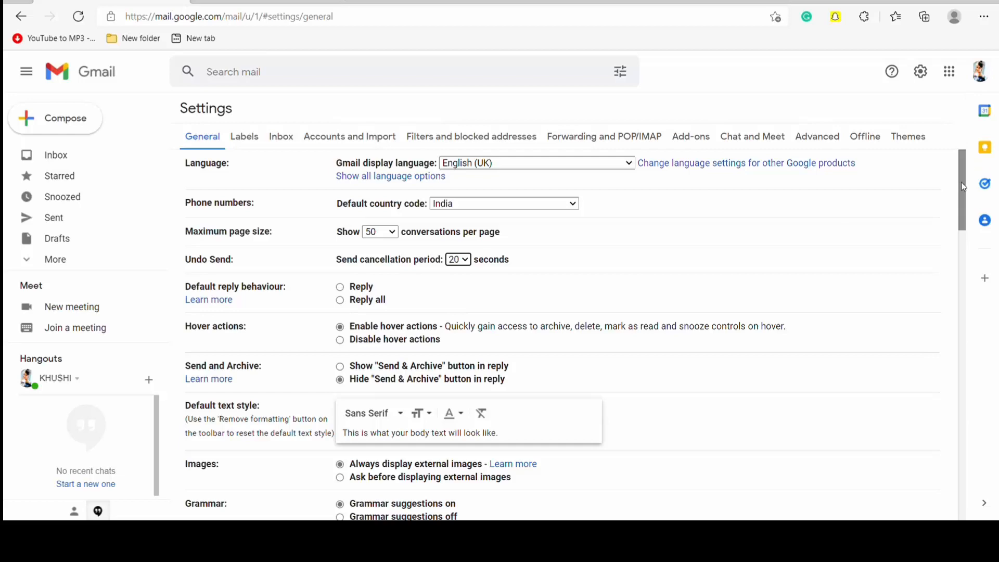
scroll("down", 3)
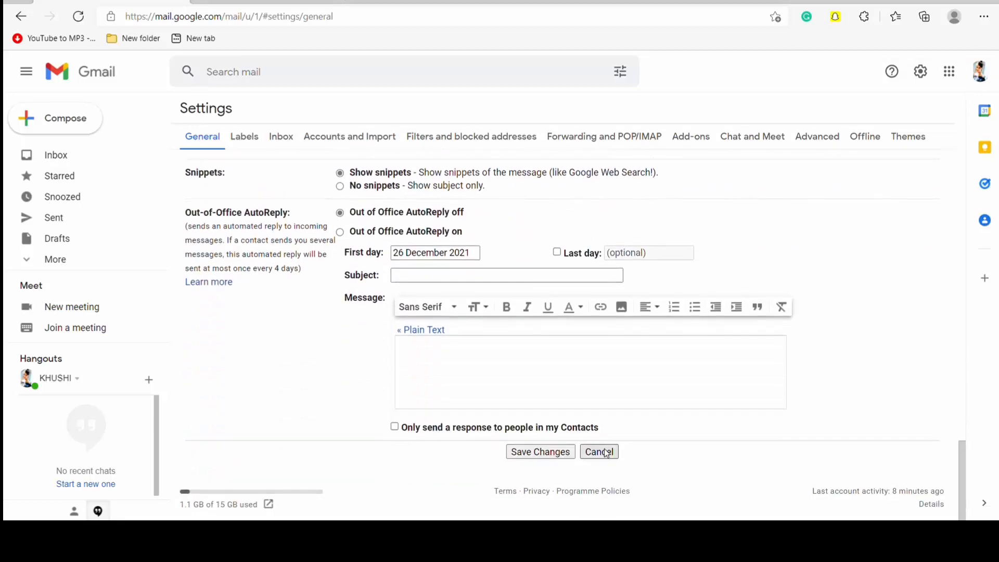
left_click(540, 450)
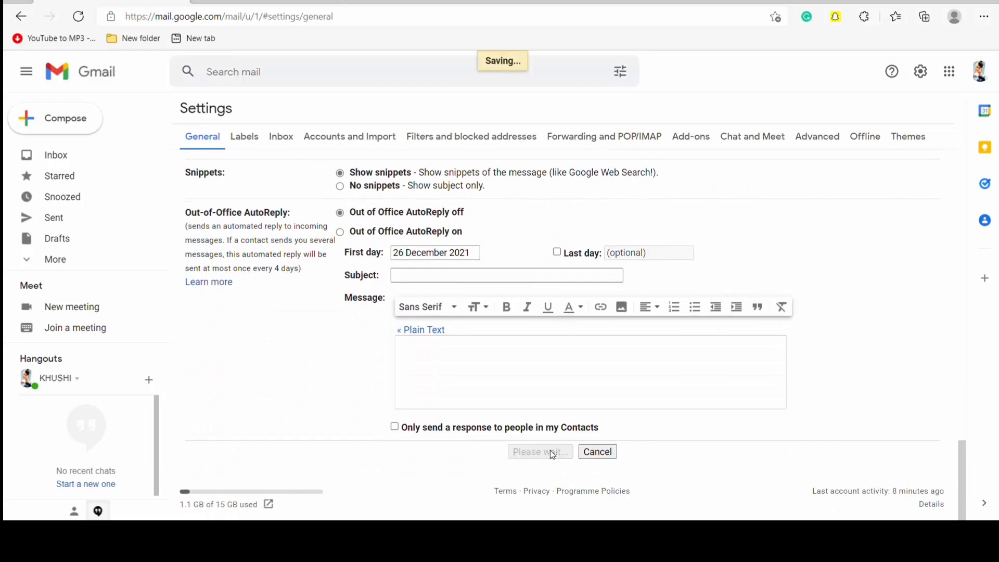
left_click(540, 450)
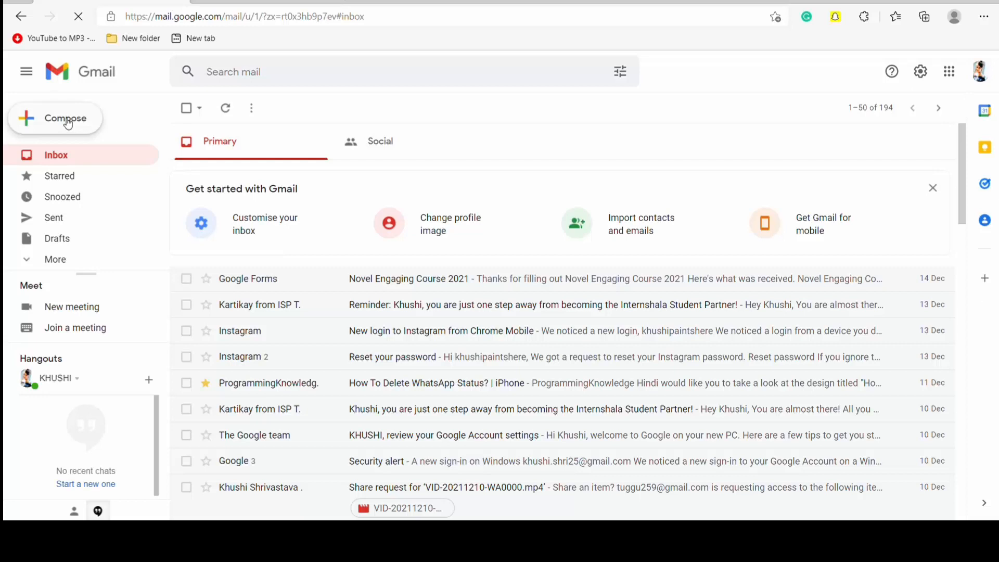
left_click(64, 118)
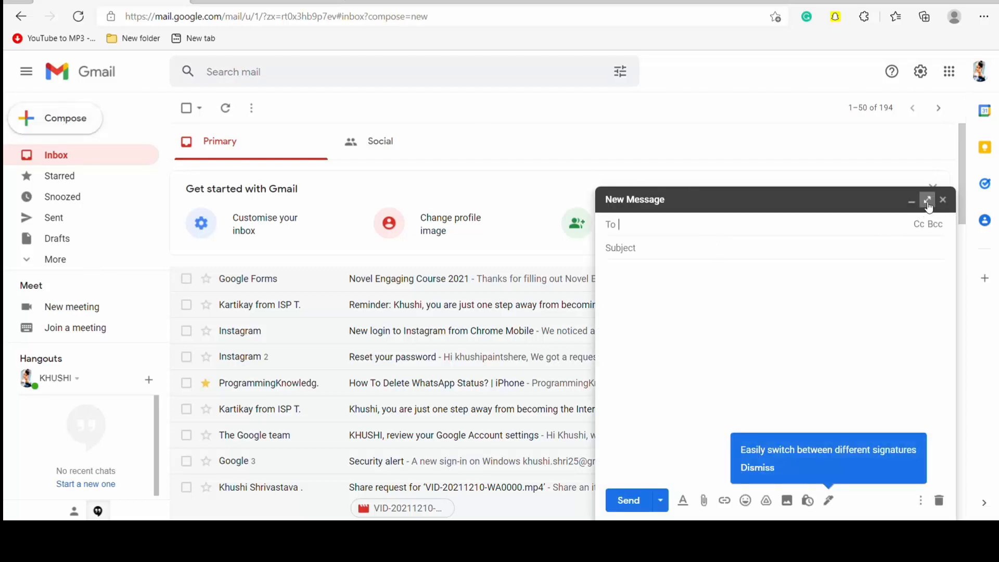
left_click(927, 200)
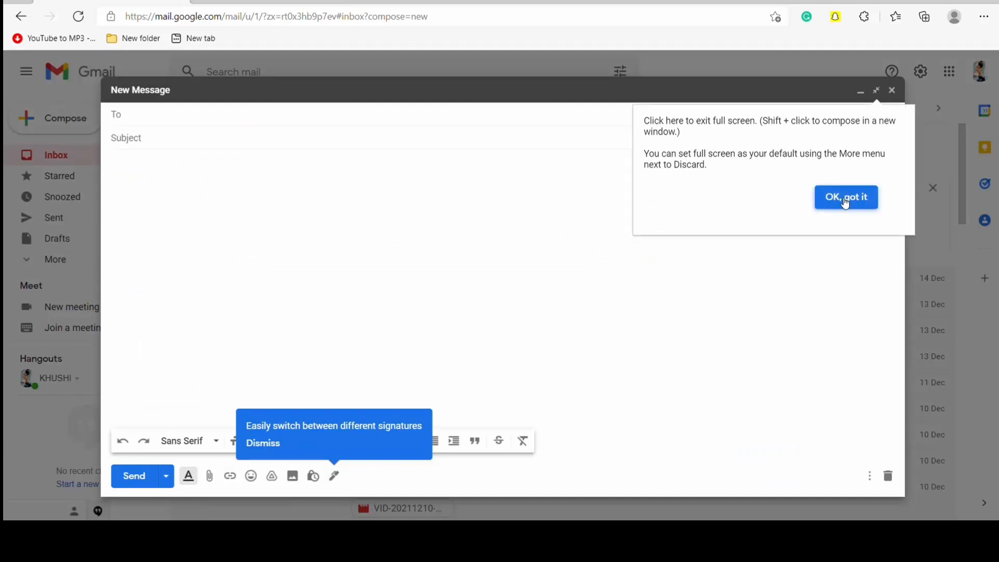
left_click(845, 197)
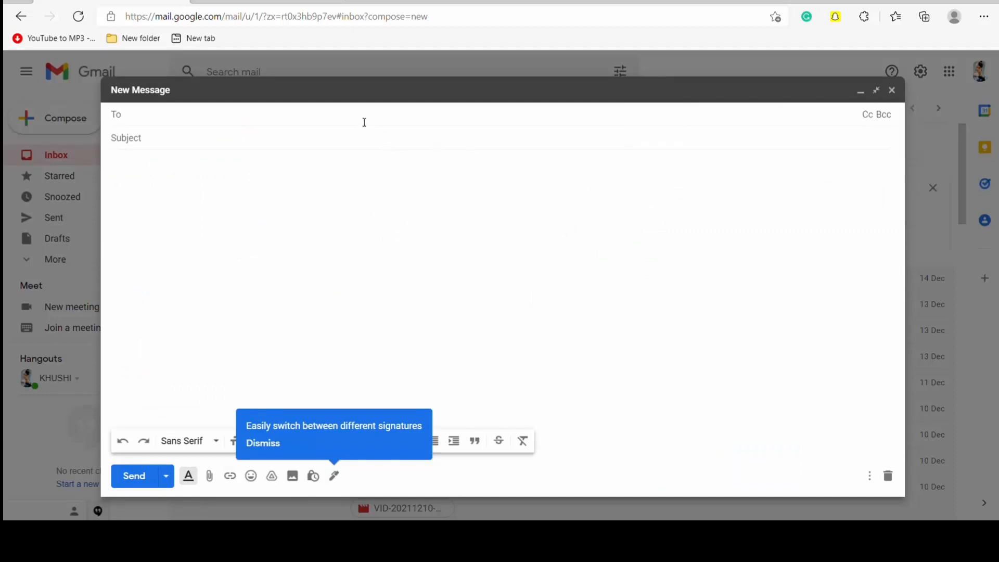
type("tu")
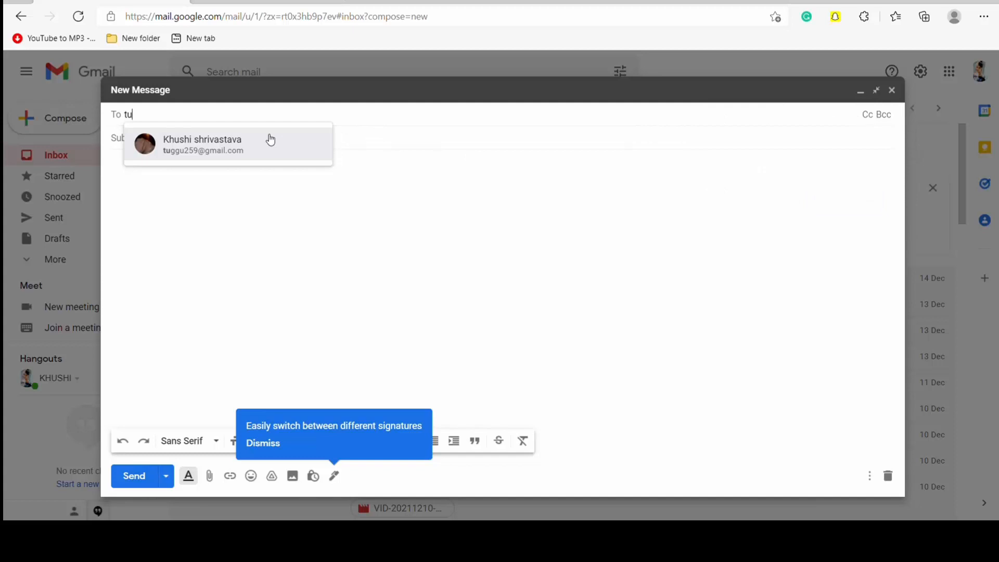
left_click(228, 145)
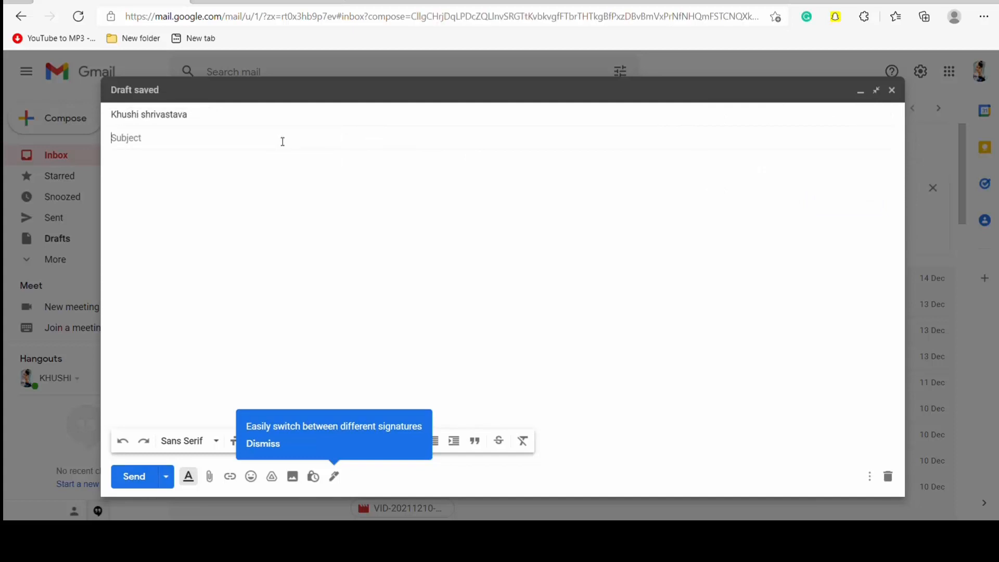
Fill in subject 'hlww' and body 'Hey' for the test email.
type("h")
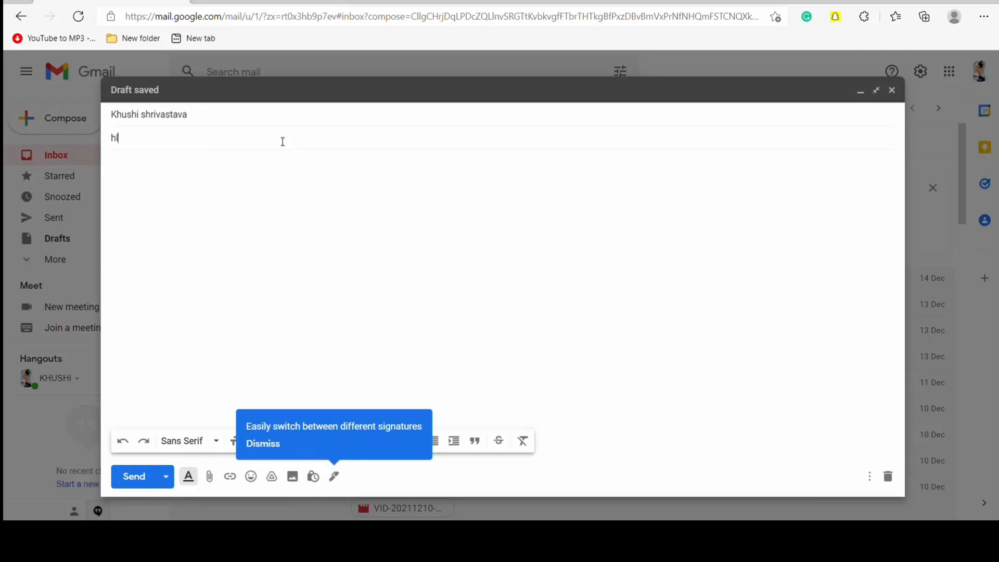
type("lww")
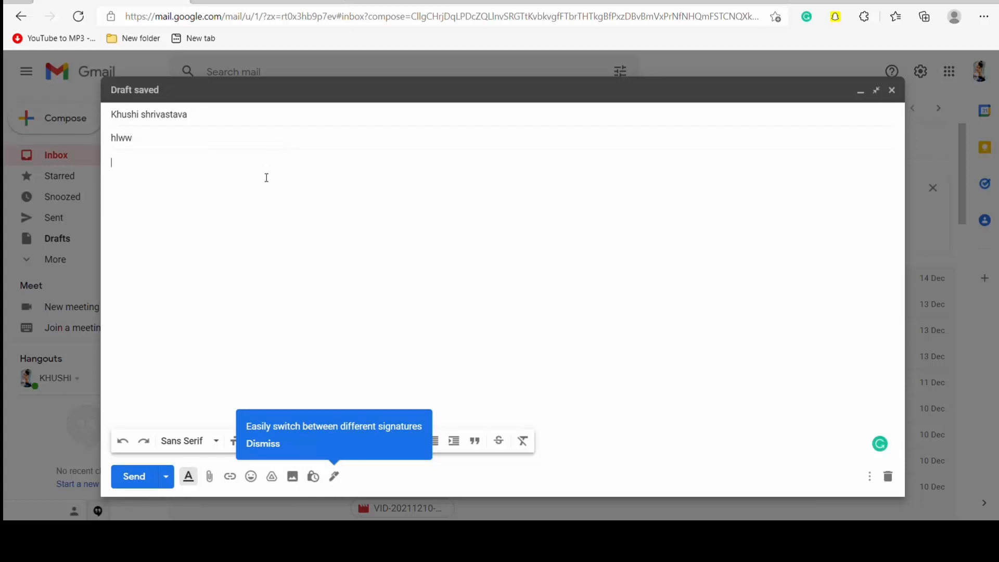
type("Hwy")
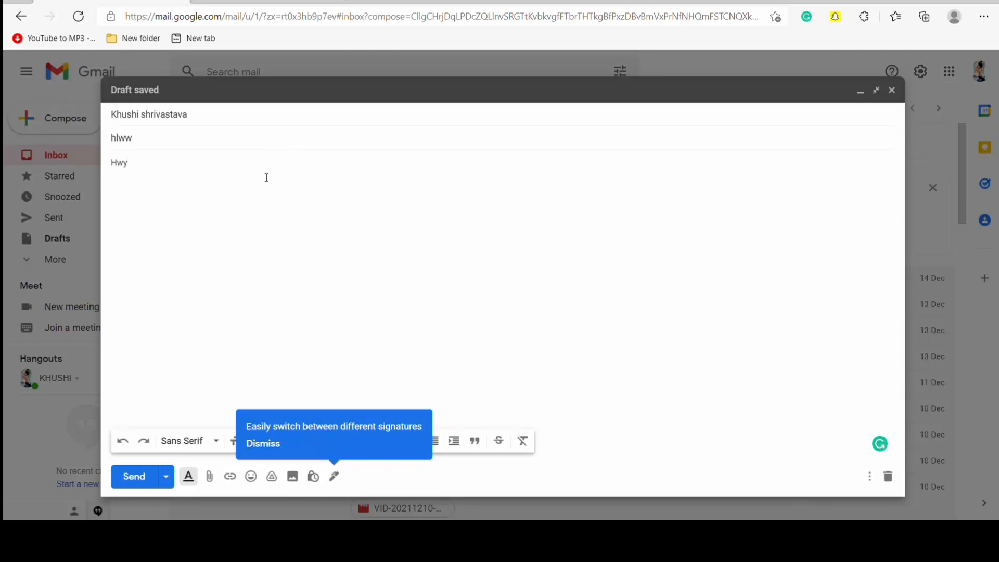
type("Hey..")
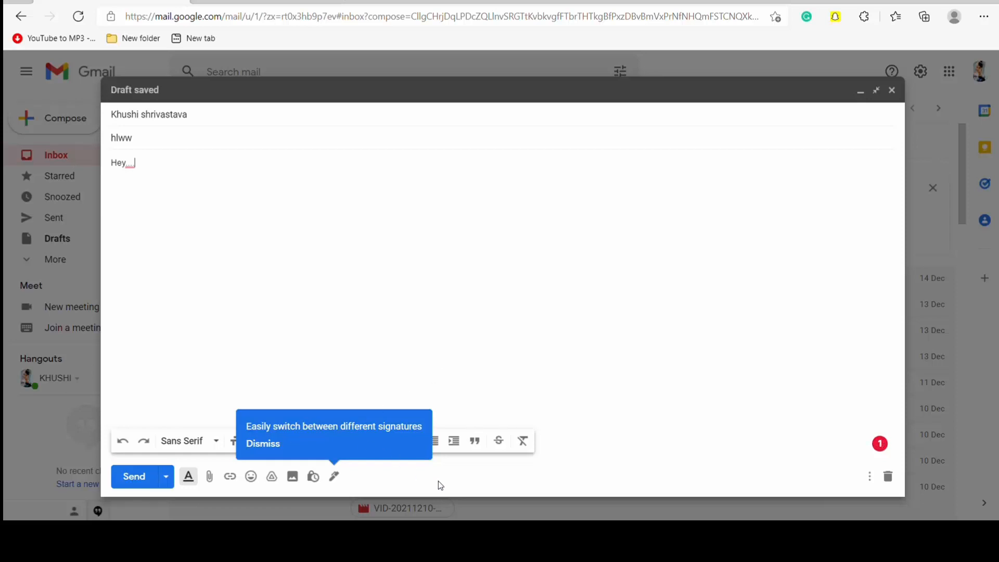
left_click(334, 477)
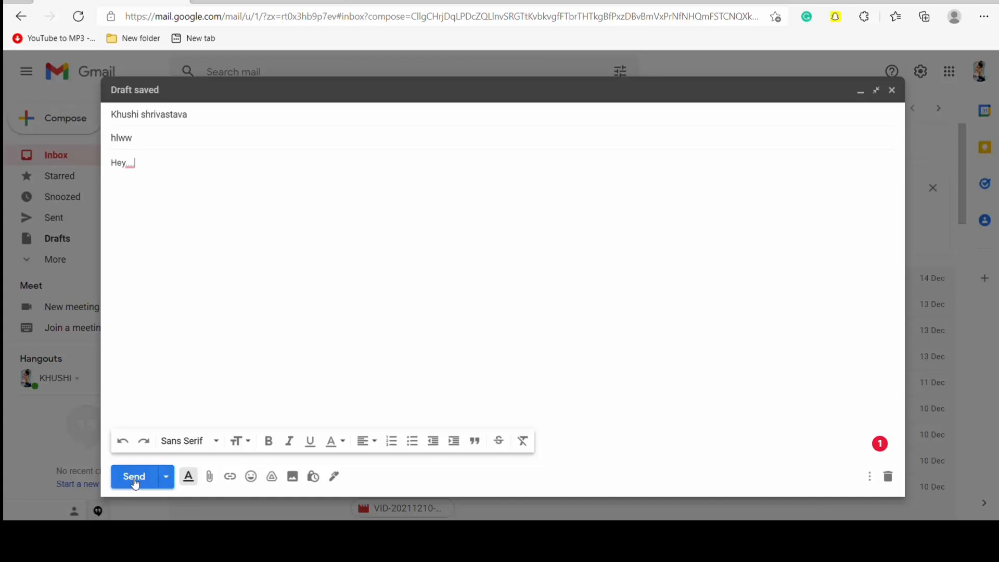
Send the hlww email, undo the send, and minimize the reopened draft.
left_click(134, 476)
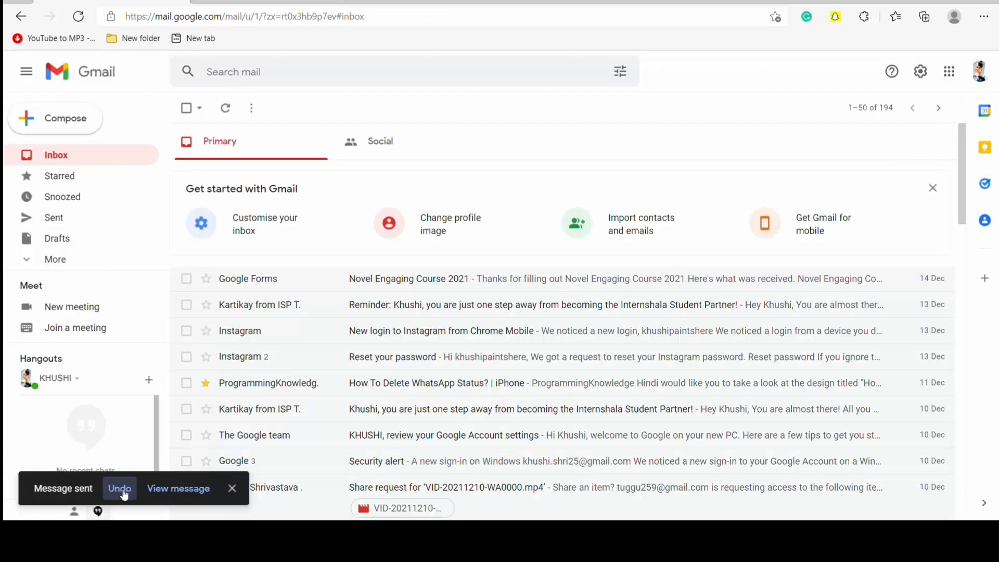
left_click(119, 489)
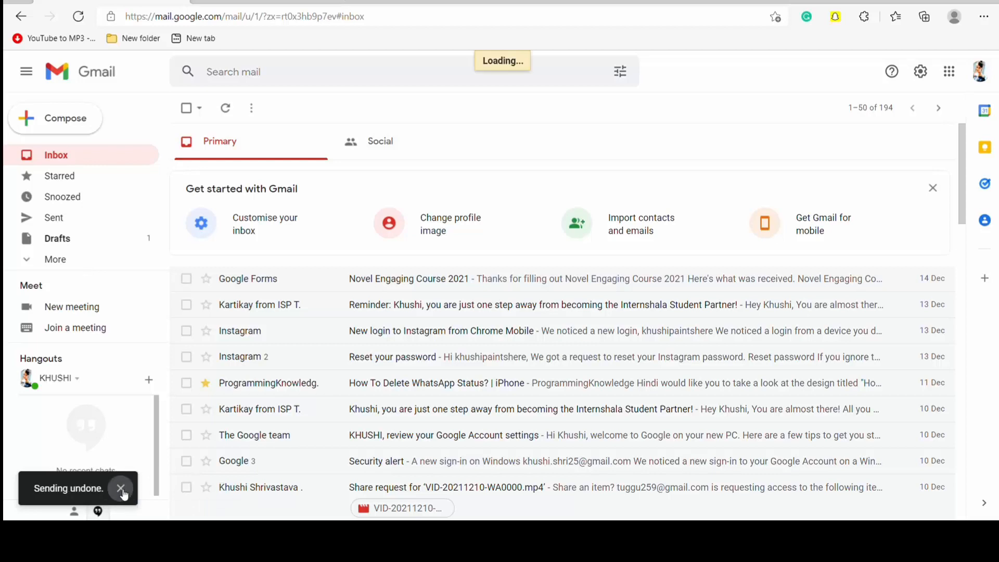
left_click(121, 488)
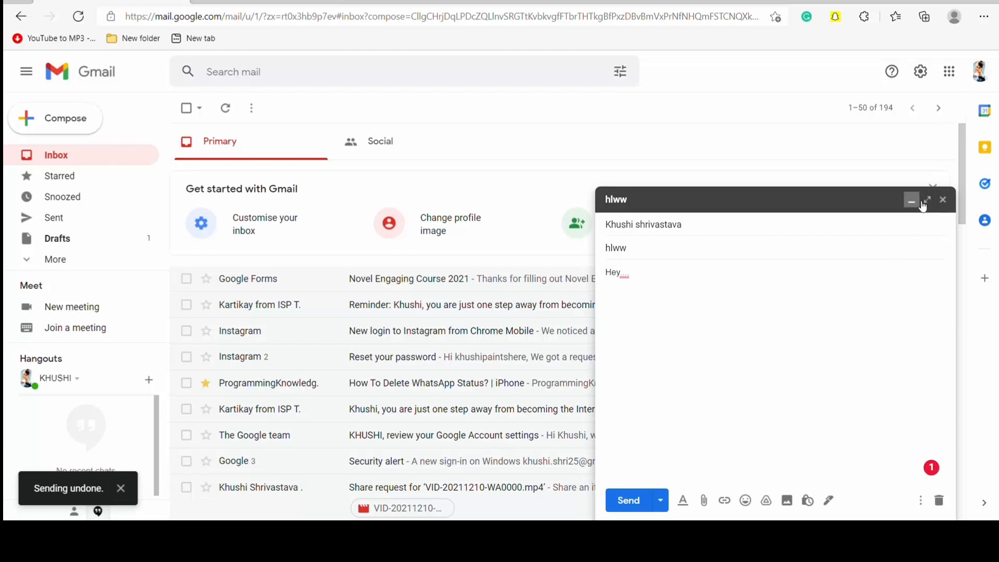
left_click(912, 200)
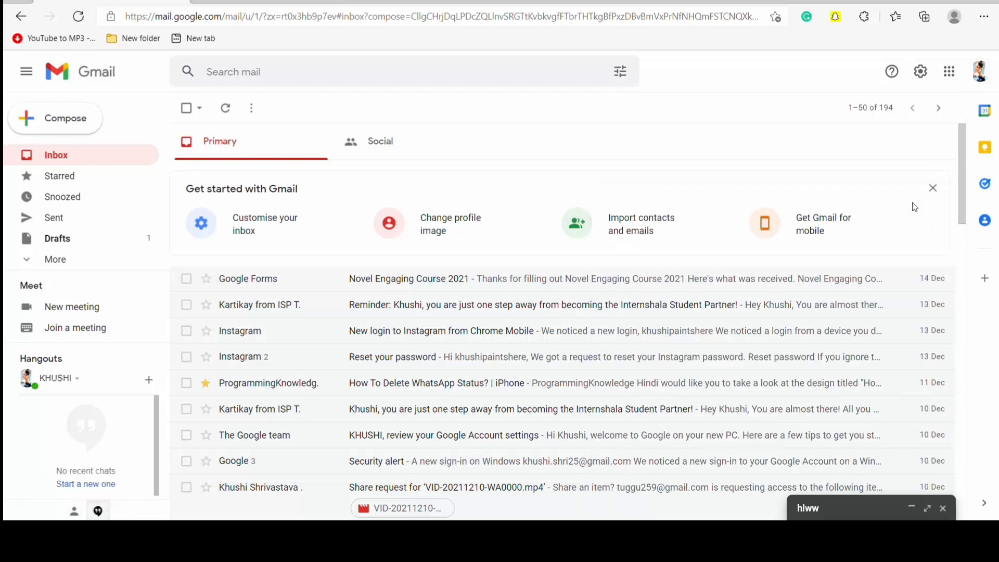